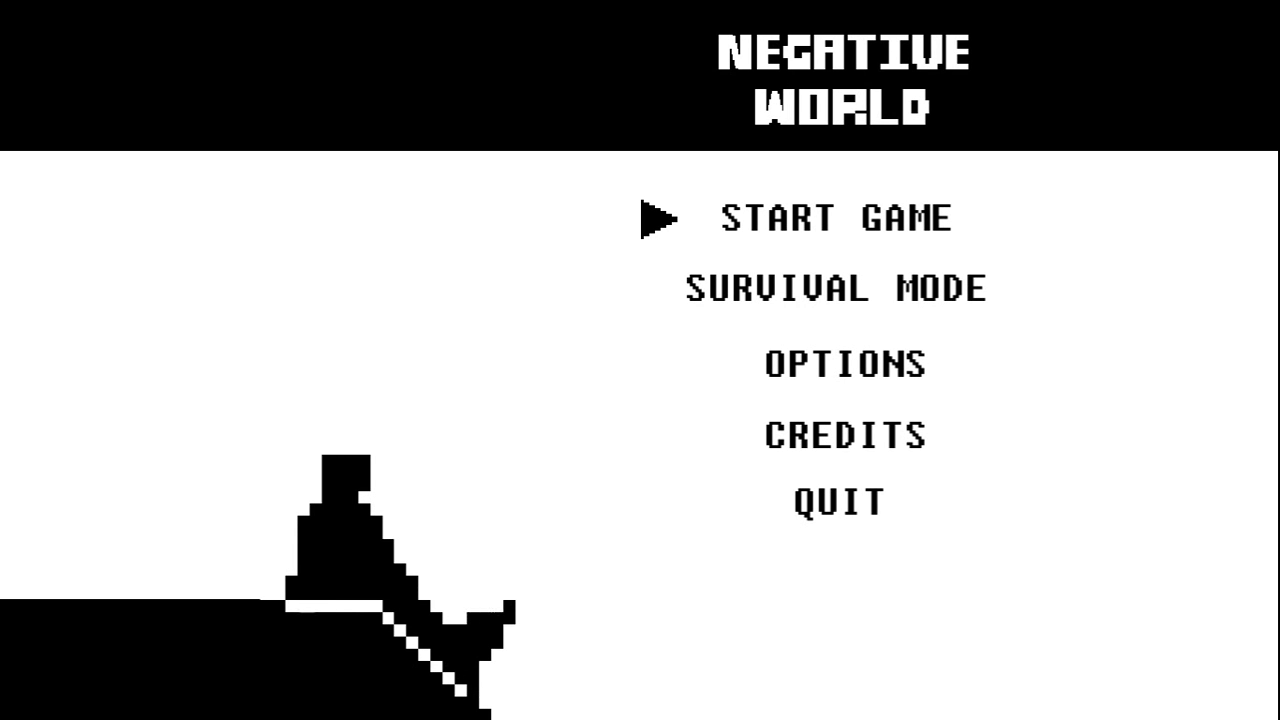
Step: Choose Start Game from the main menu to reach the Dome world map
{"action": "key", "text": "down"}
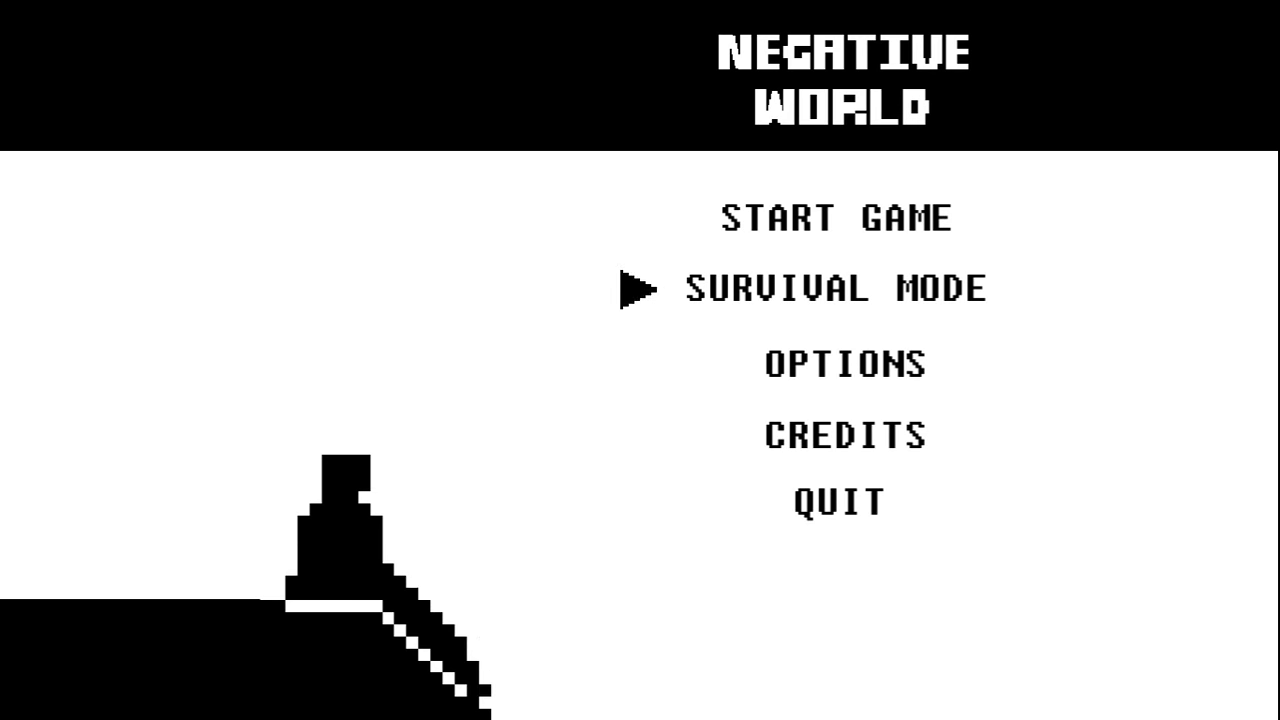
{"action": "key", "text": "Down"}
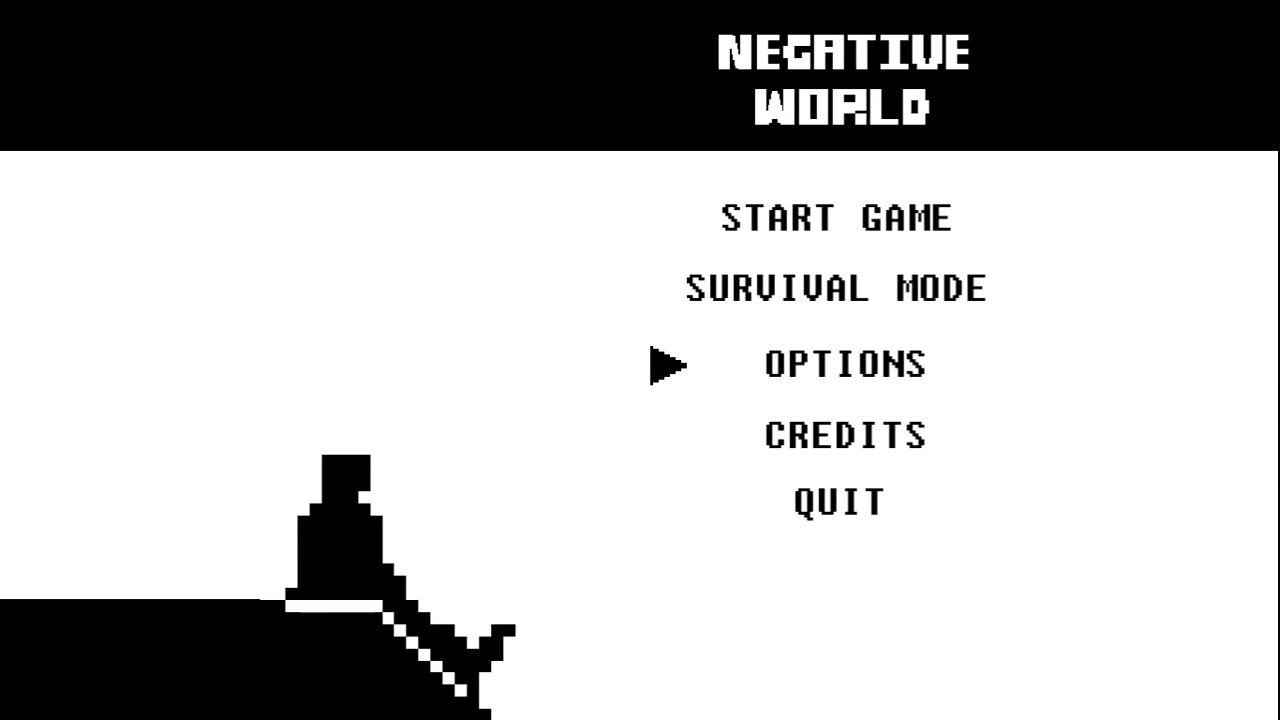
{"action": "left_click", "coordinate": [844, 364]}
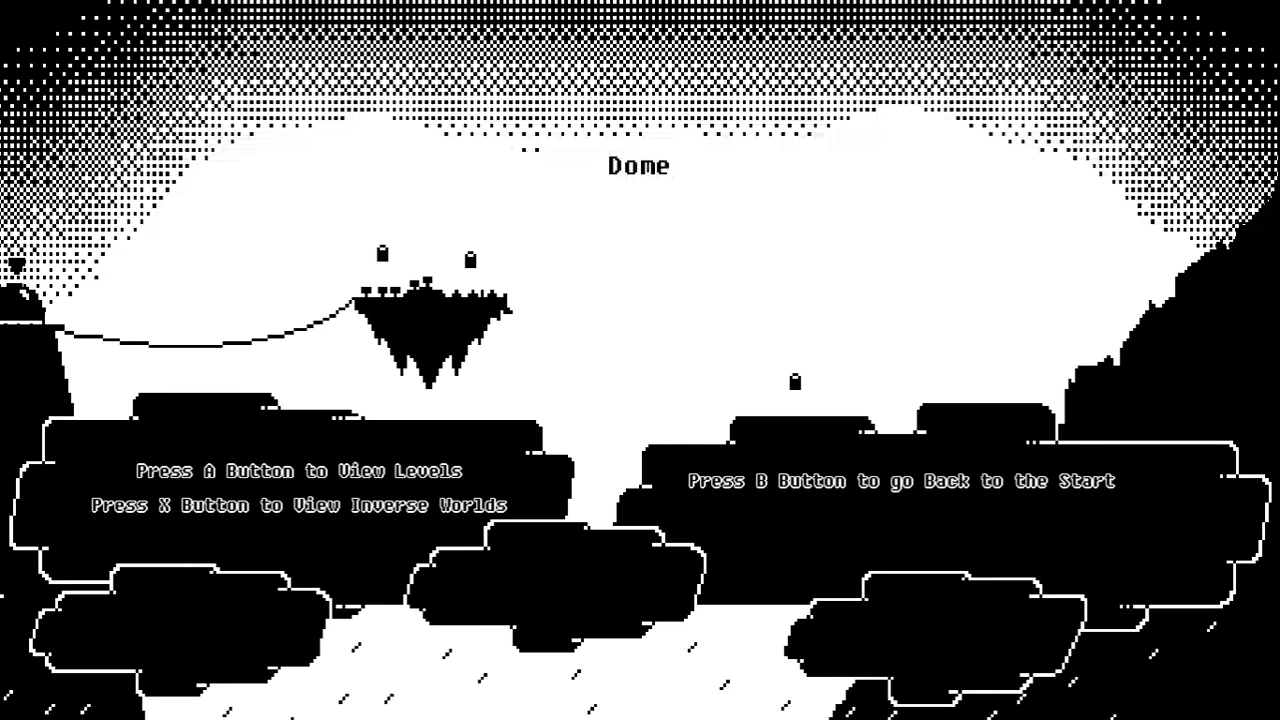
Step: View the Dome world's levels with A and begin World 1-1
{"action": "key", "text": "a"}
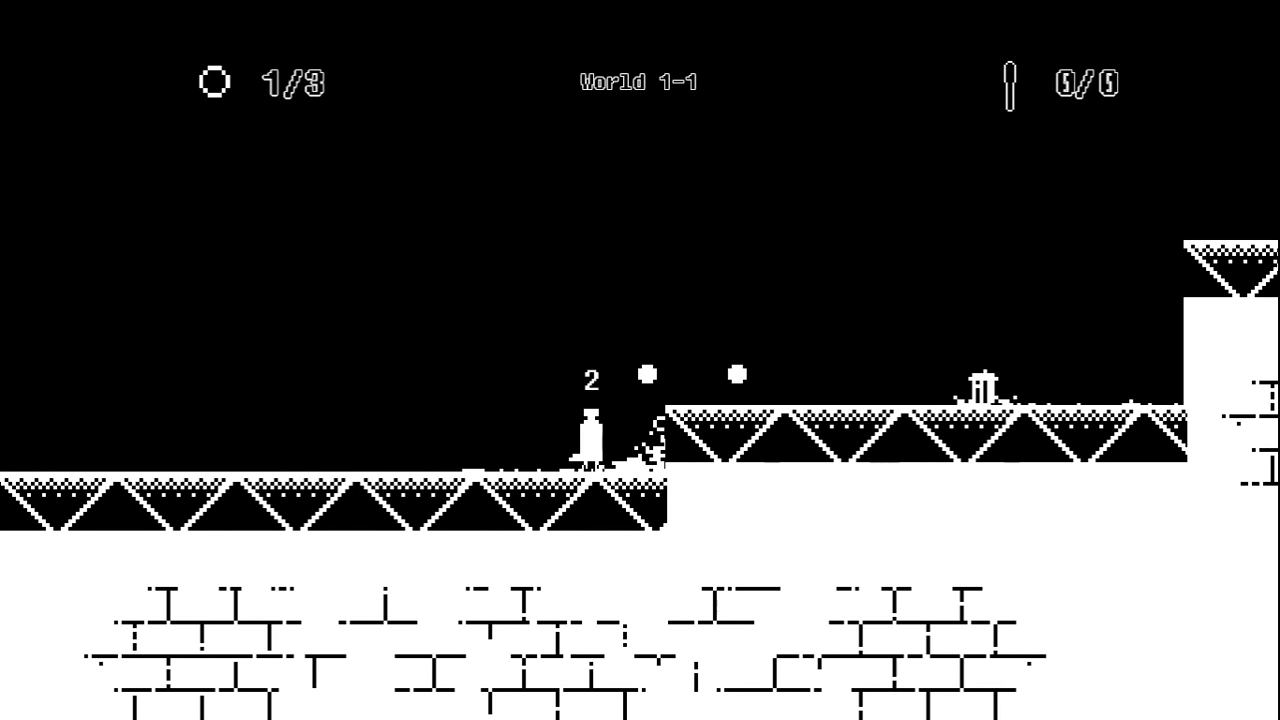
Step: Jump through the early World 1 levels to the ÷4 / ≥5 blocks in World 1-3
{"action": "key", "text": "space"}
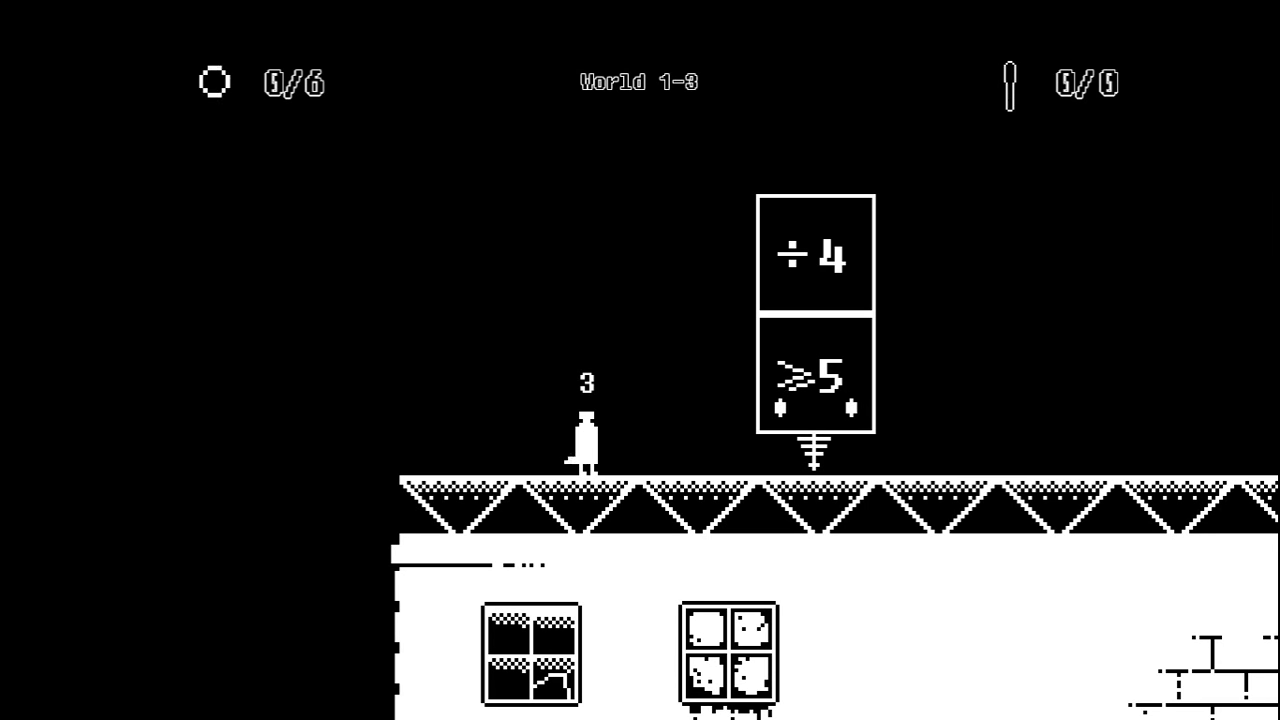
Step: Pause with Esc and resume play to continue through World 1-3
{"action": "key", "text": "Escape"}
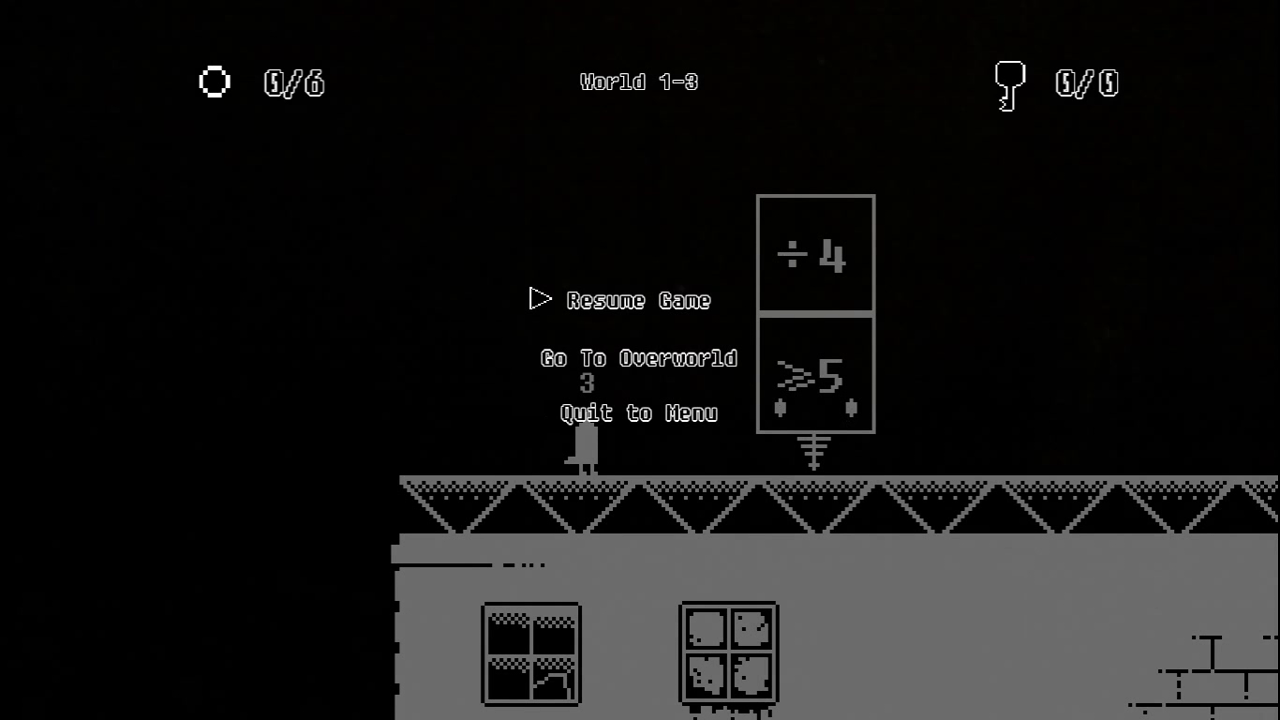
{"action": "left_click", "coordinate": [636, 300]}
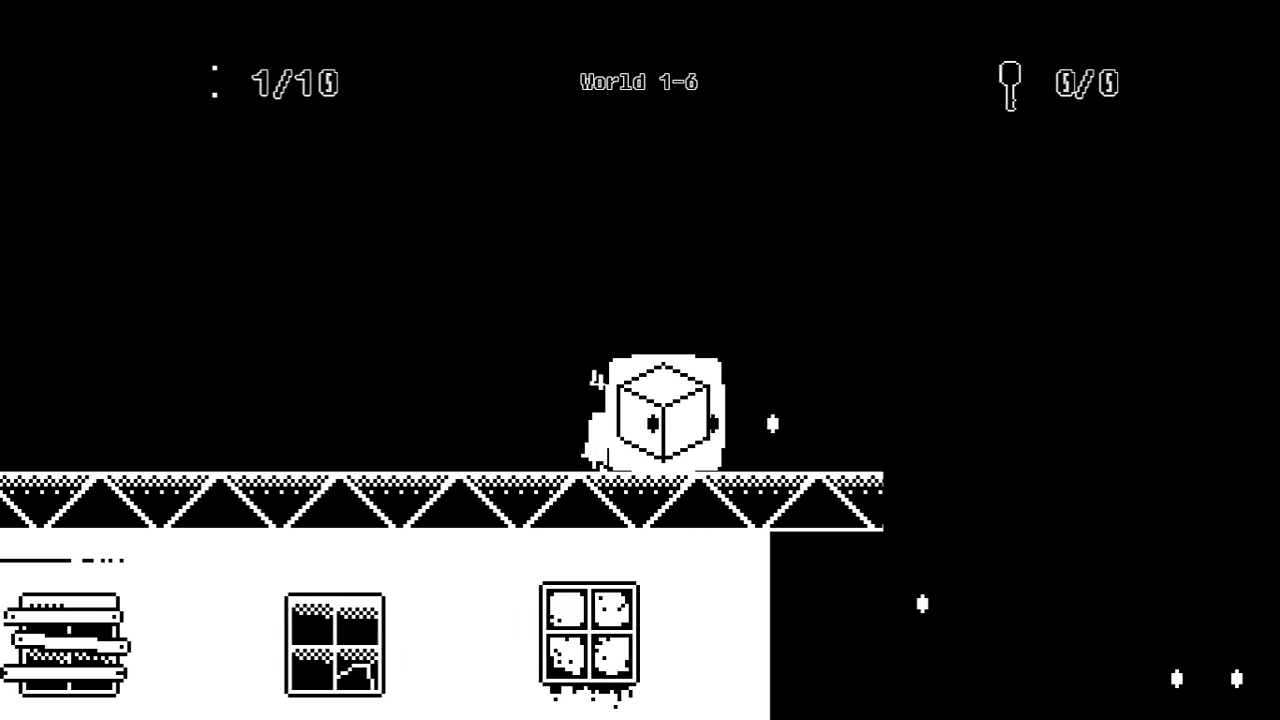
{"action": "key", "text": "Left"}
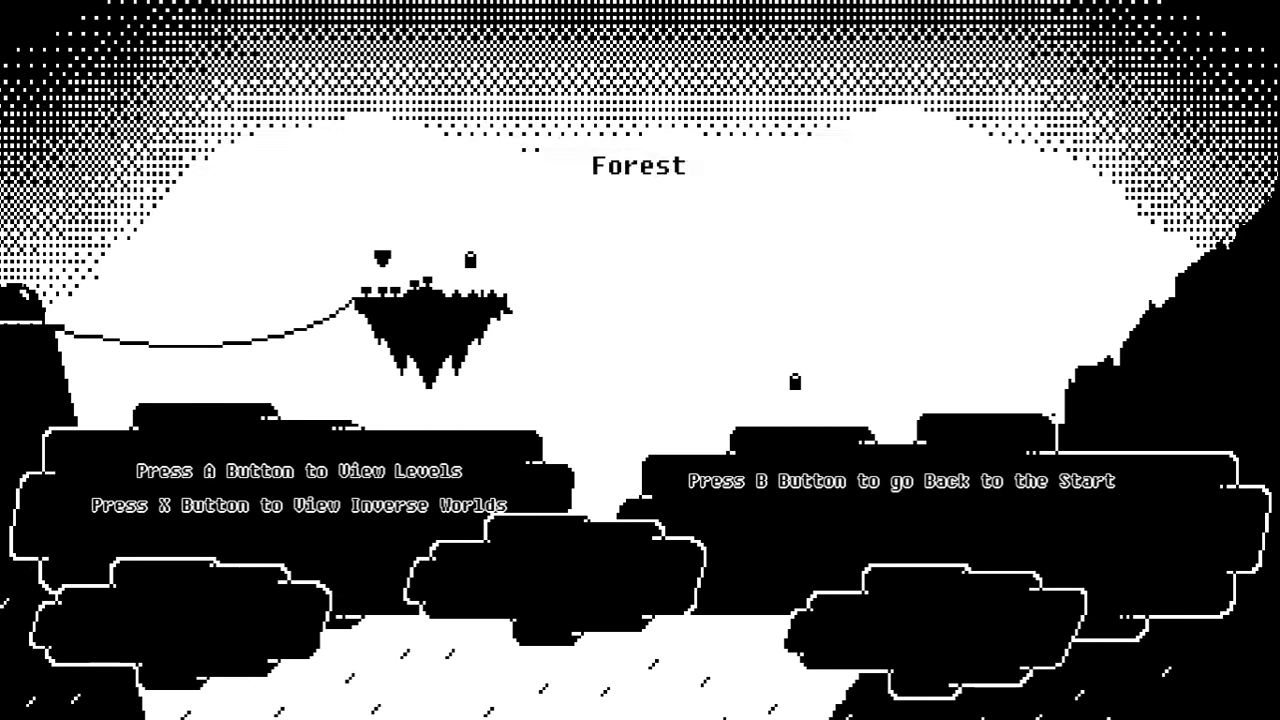
{"action": "key", "text": "a"}
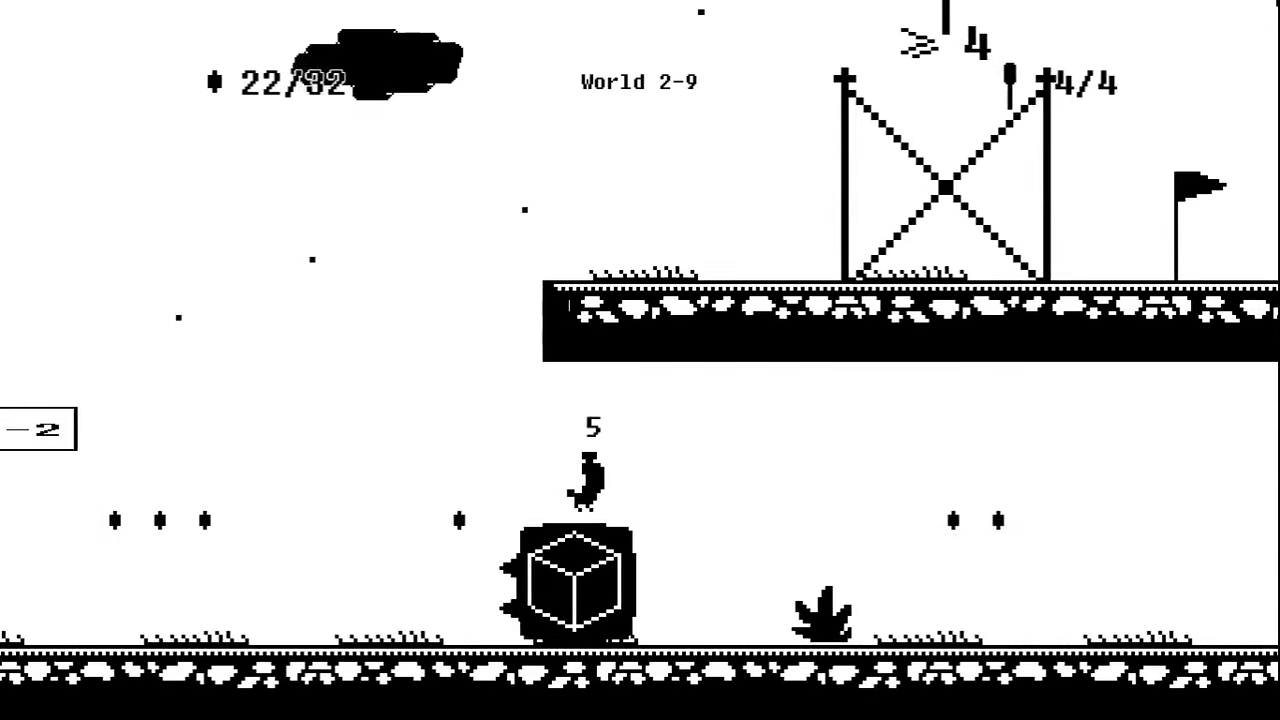
Step: Jump onto the ≤10 number block in World 2-10 with 13 of 23 collectibles
{"action": "key", "text": "space"}
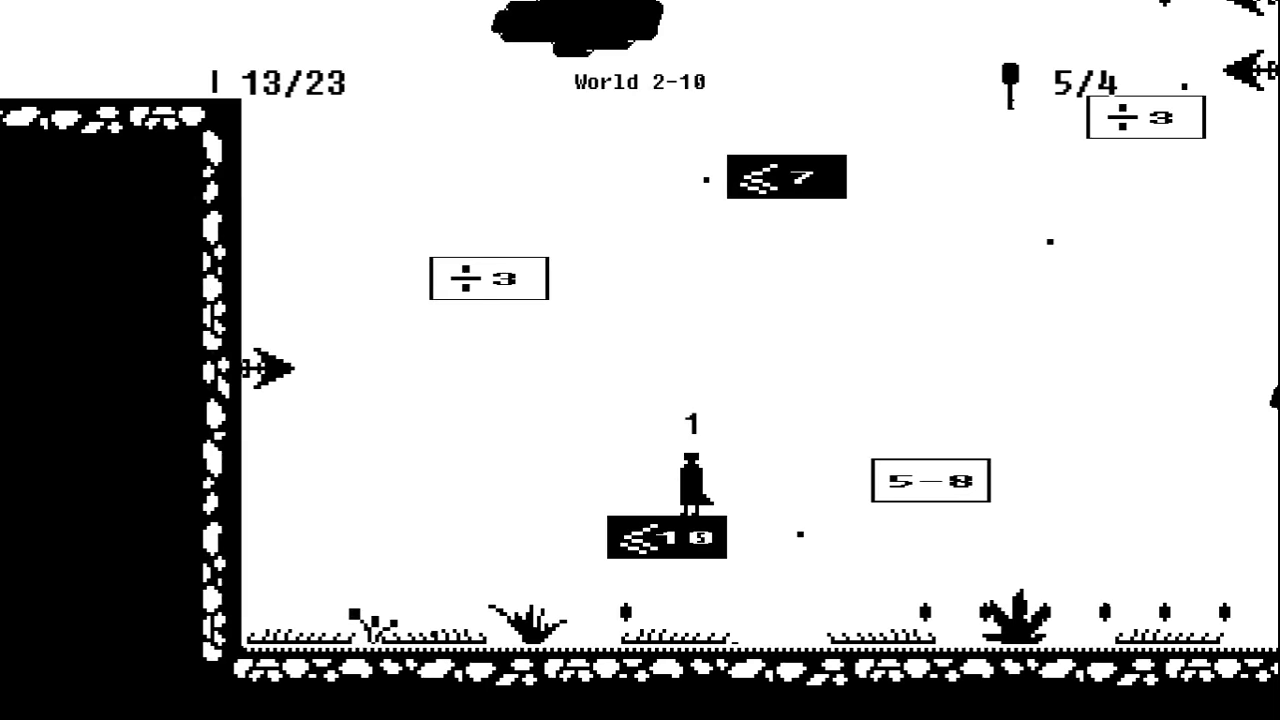
Step: Pause World 2-10 and choose Quit to Menu
{"action": "key", "text": "Escape"}
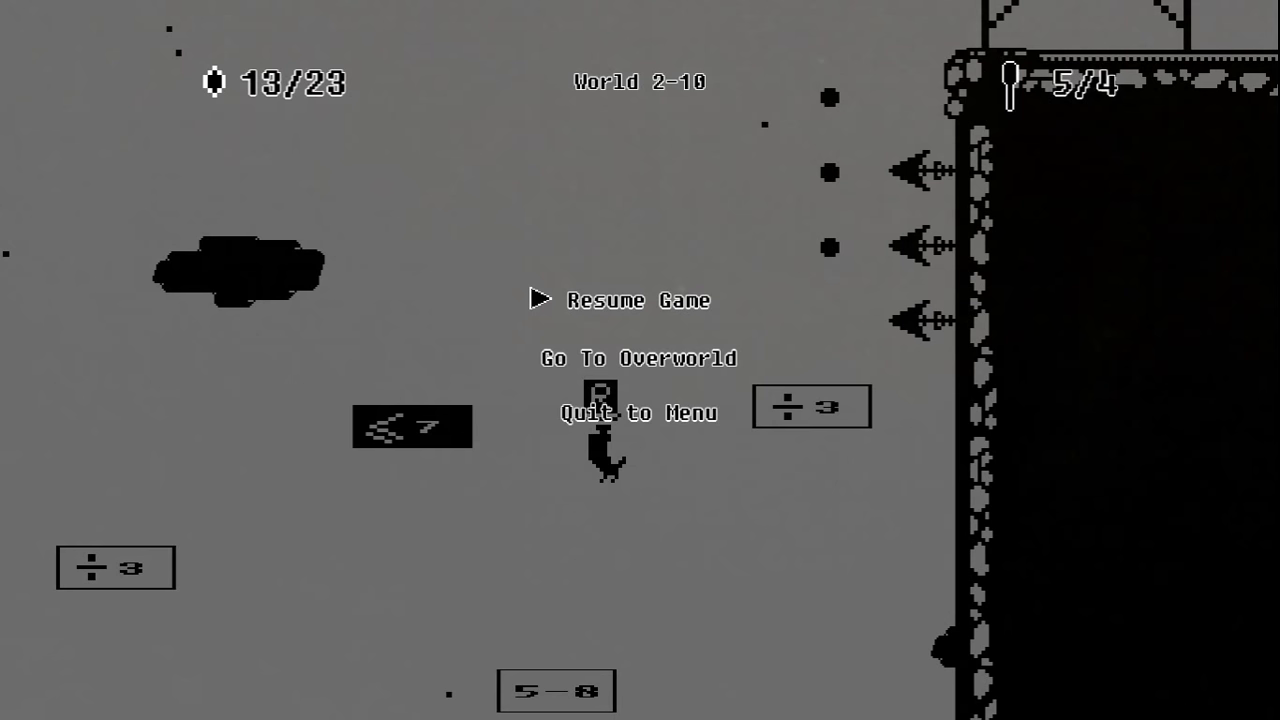
{"action": "key", "text": "down"}
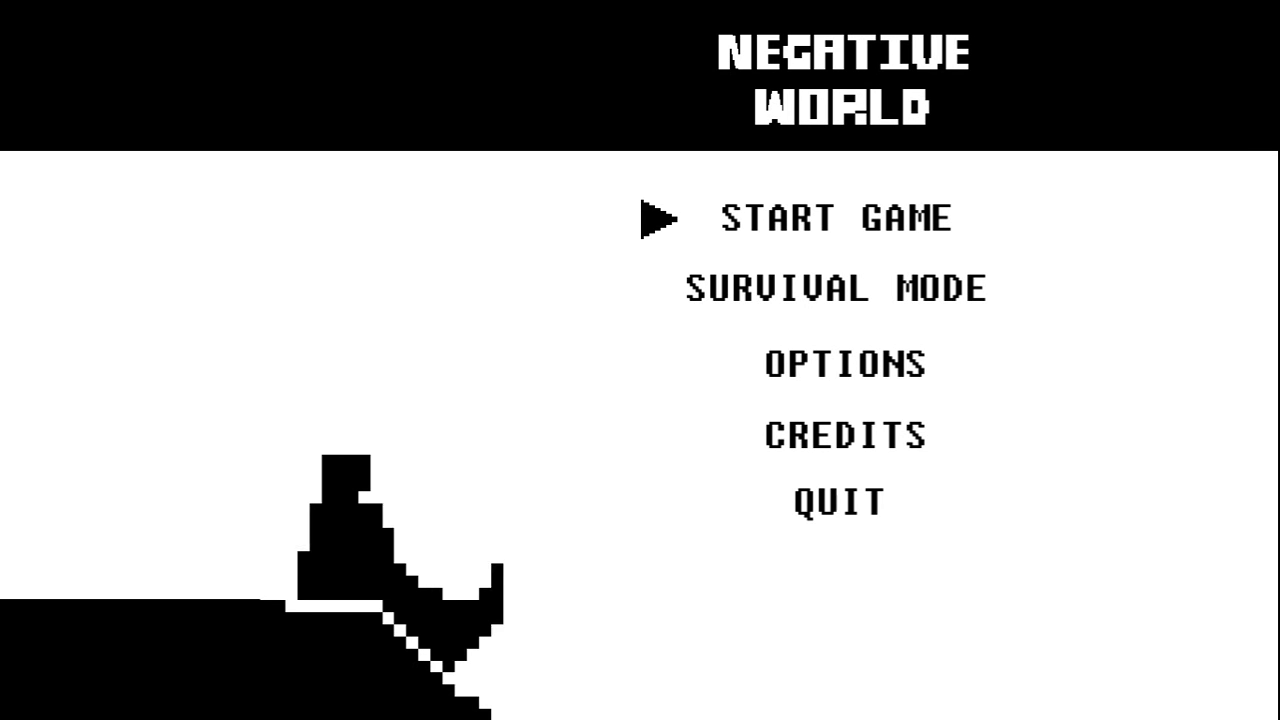
Step: Move down the title menu choices toward Quit
{"action": "key", "text": "Down"}
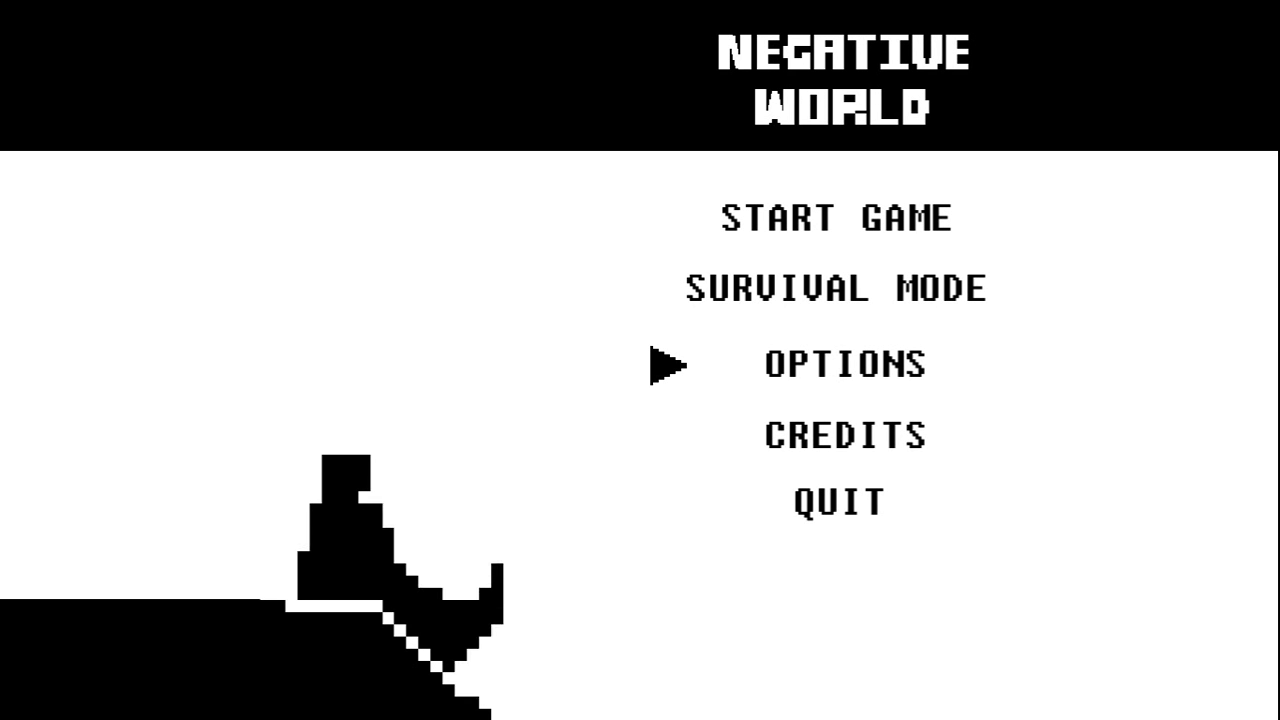
{"action": "key", "text": "Down"}
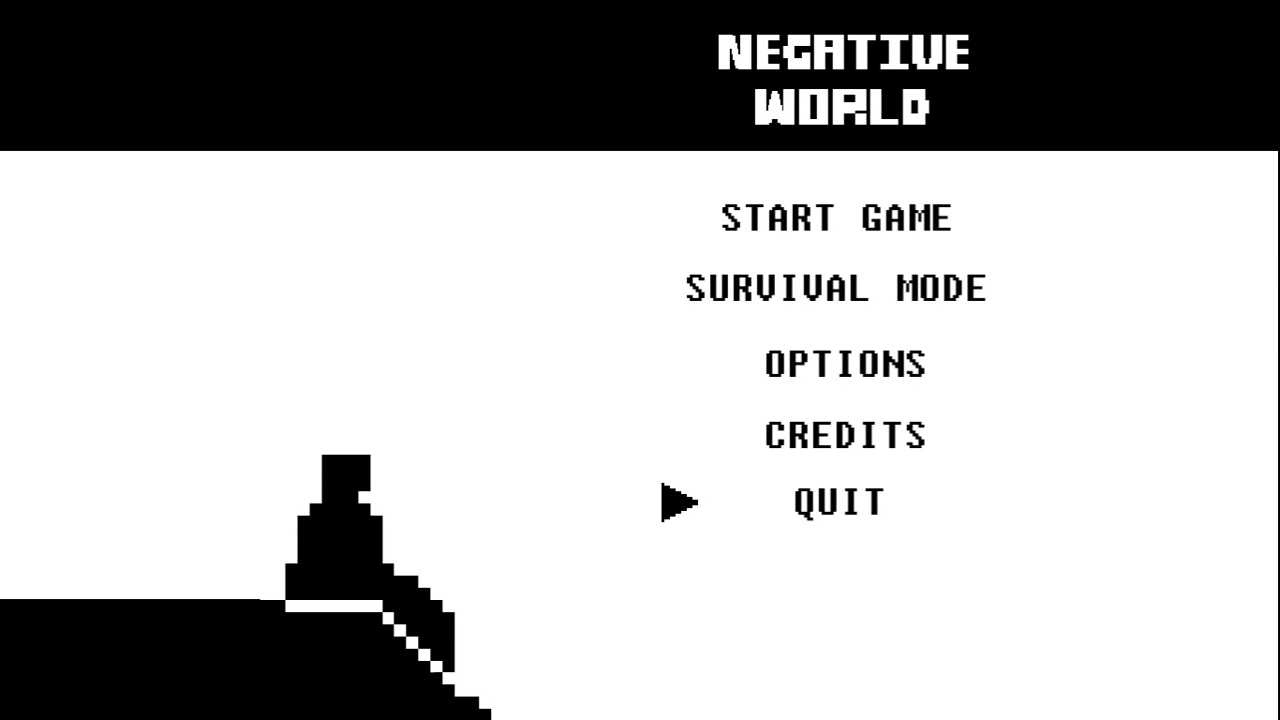